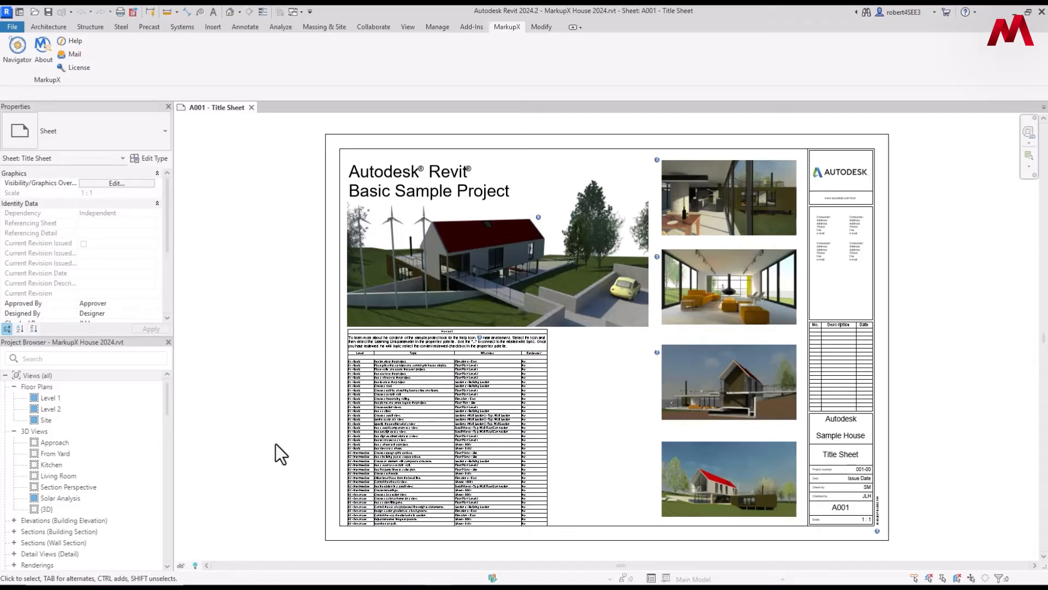
{"action": "mouse_move", "coordinate": [384, 51]}
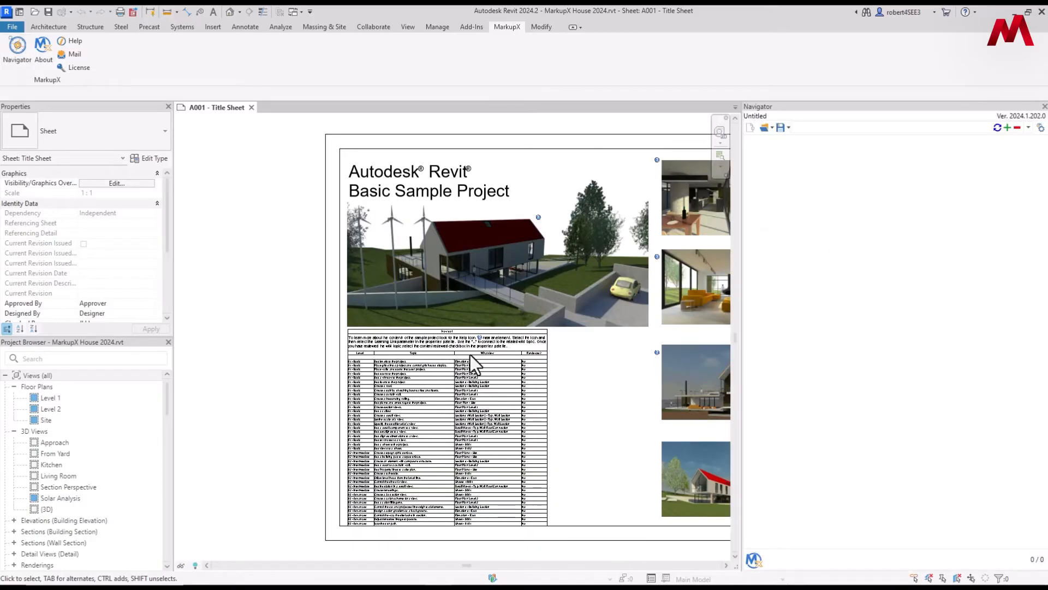
{"action": "mouse_move", "coordinate": [876, 364]}
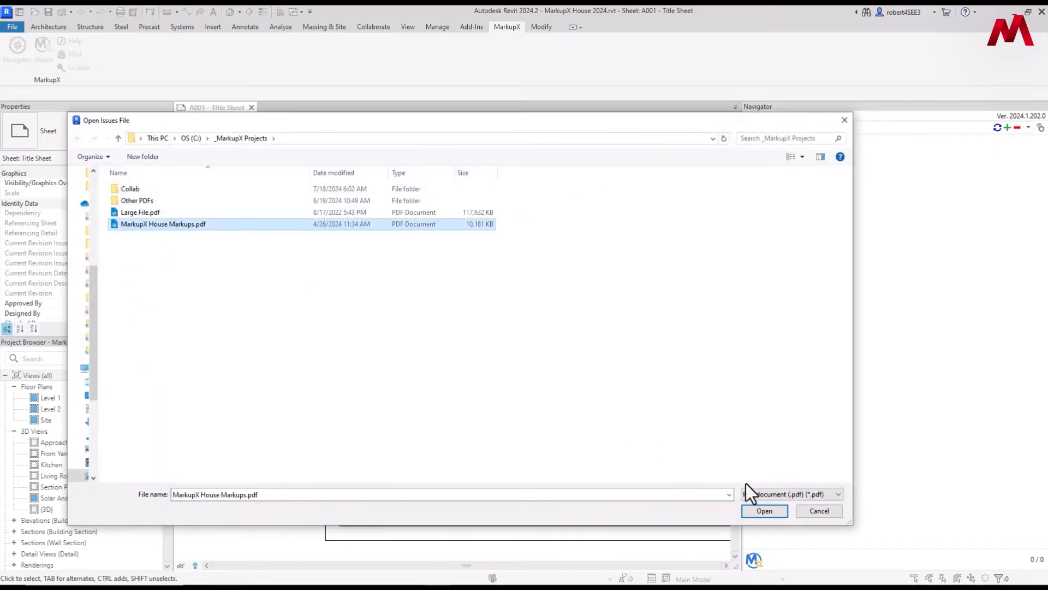
- Open MarkupX House Markups.pdf in the Navigator, listing its 45 markups
{"action": "left_click", "coordinate": [764, 511]}
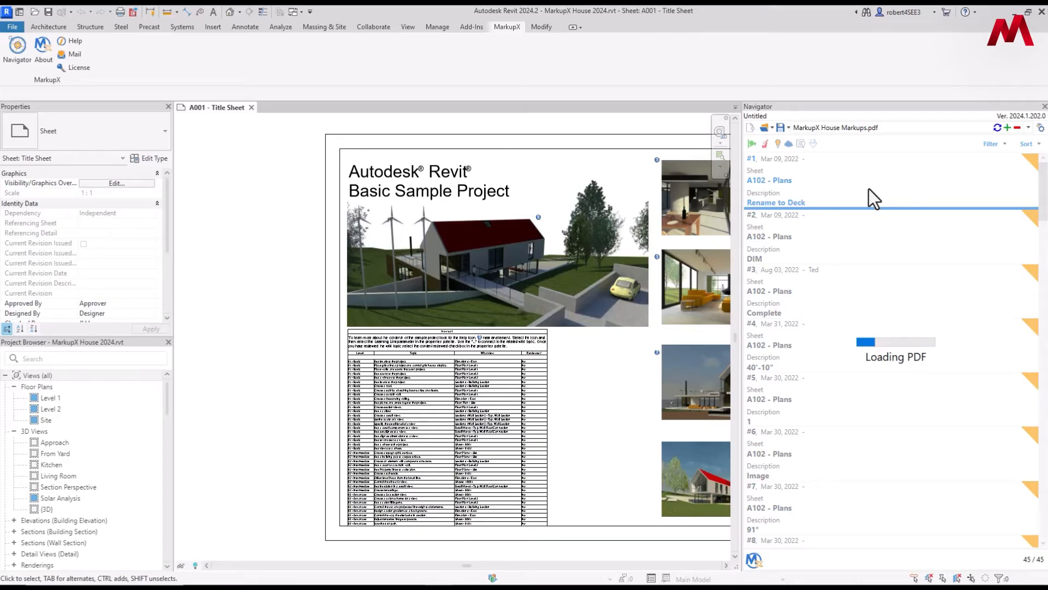
- Select markup #1 to open sheet A102 - Plans and zoom to 'Rename to Deck'
{"action": "left_click", "coordinate": [769, 181]}
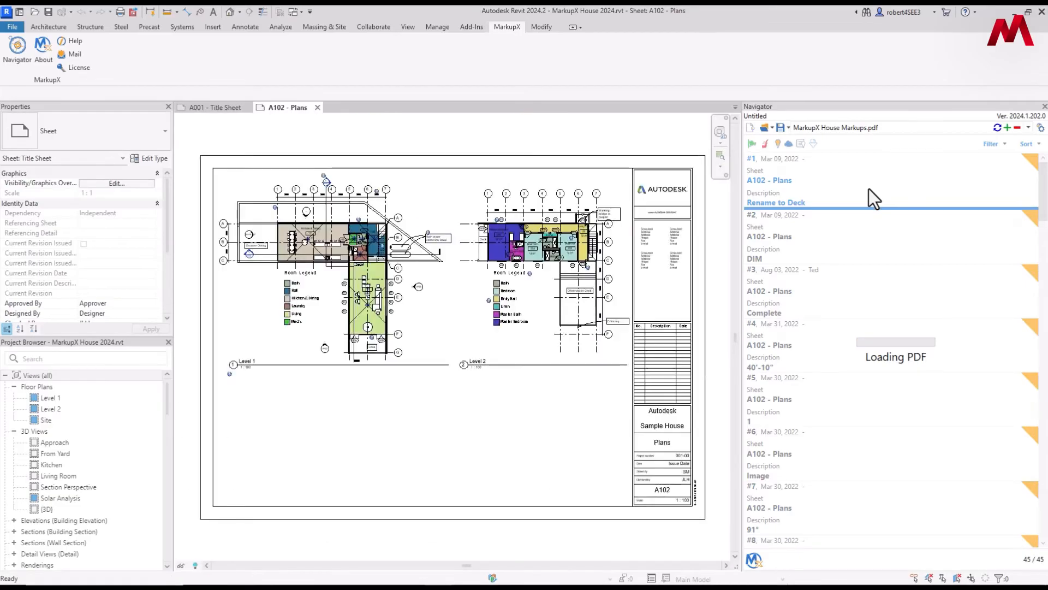
{"action": "left_click", "coordinate": [775, 202]}
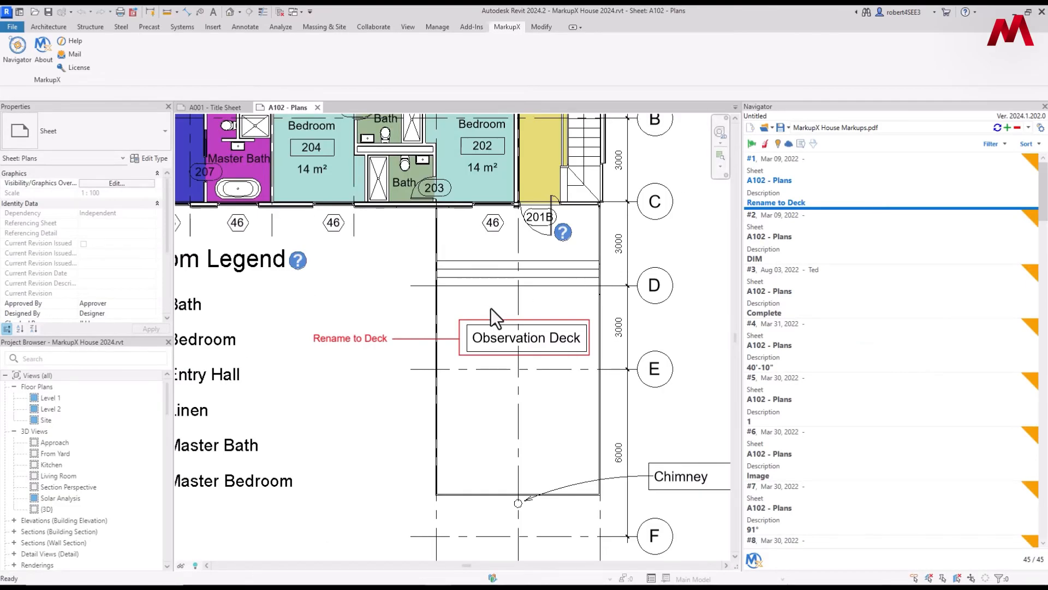
{"action": "mouse_move", "coordinate": [712, 297]}
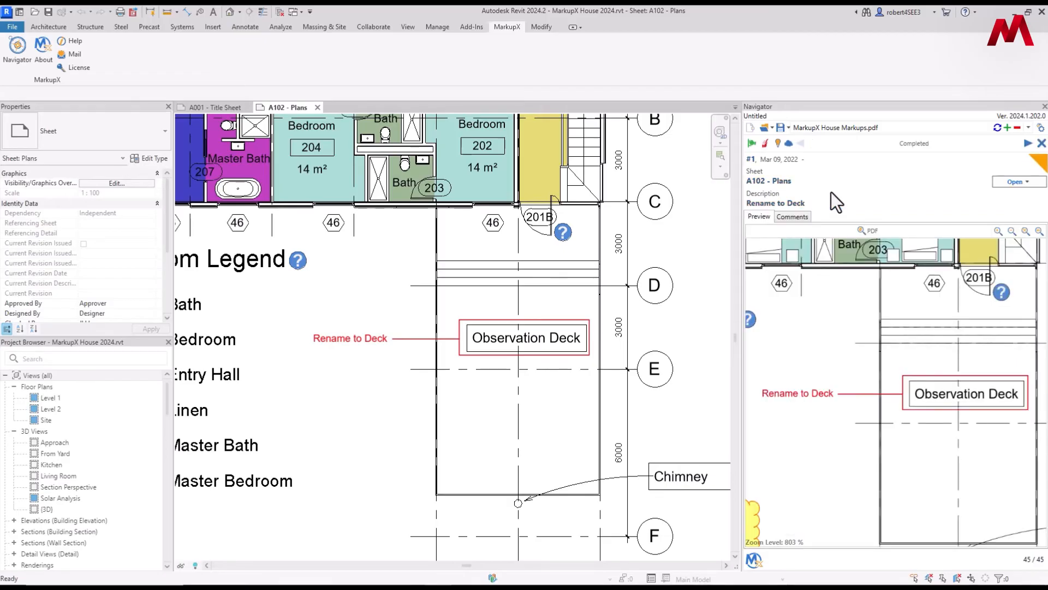
{"action": "mouse_move", "coordinate": [840, 348]}
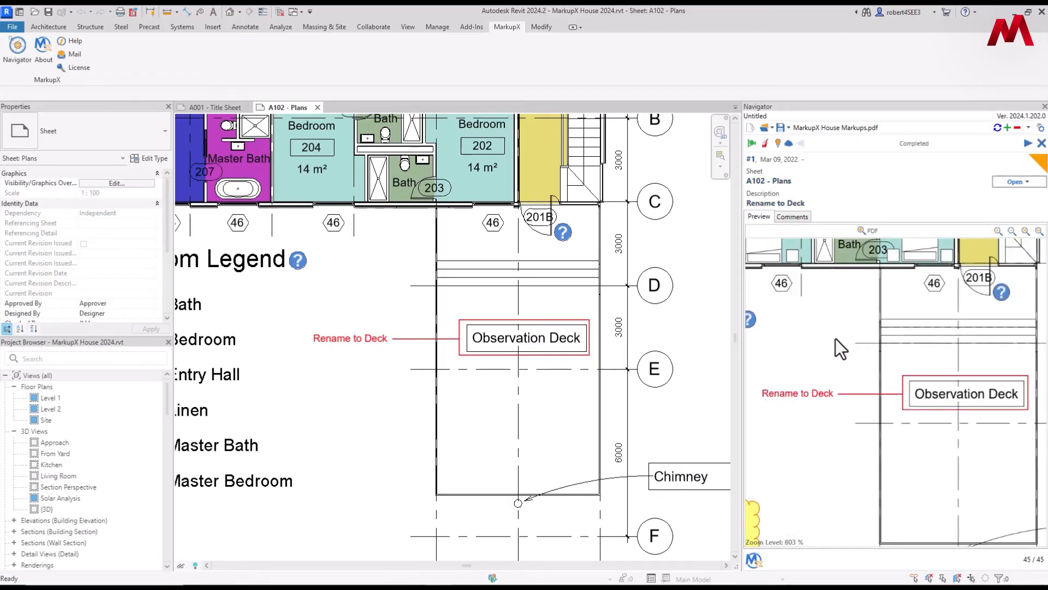
{"action": "mouse_move", "coordinate": [608, 321]}
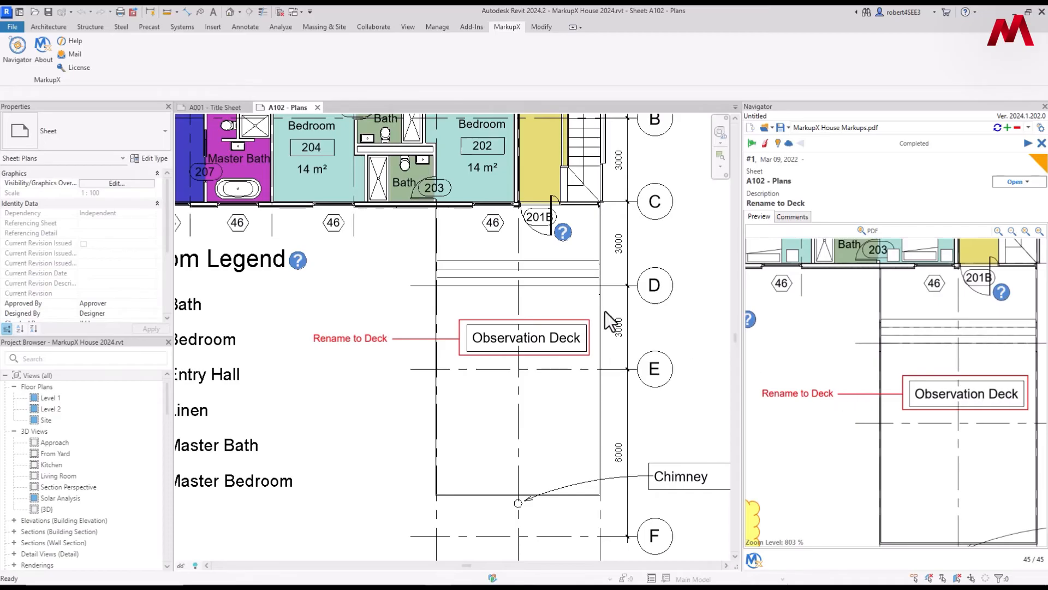
{"action": "mouse_move", "coordinate": [788, 234]}
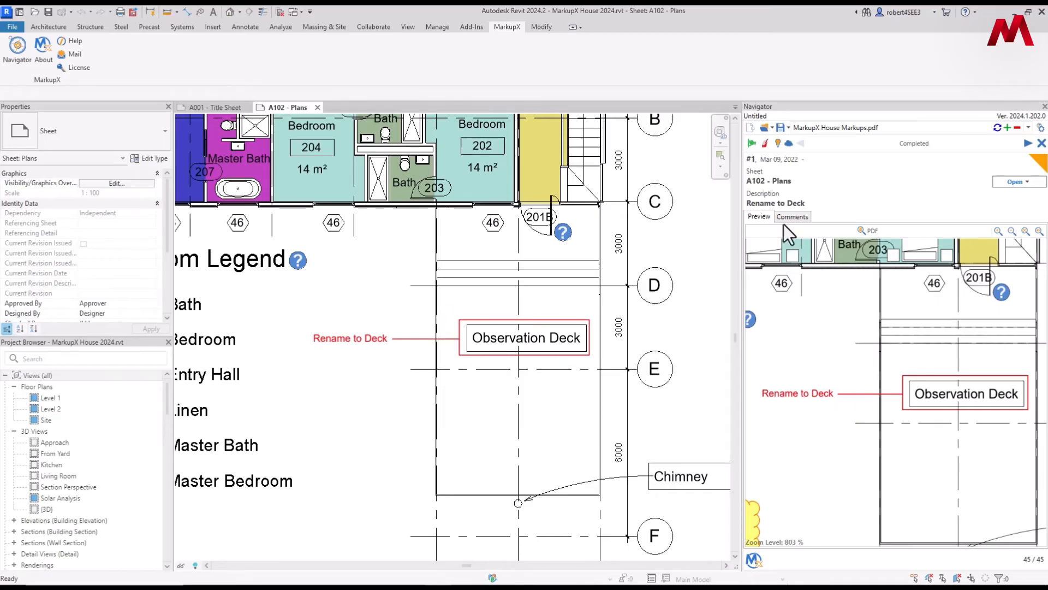
{"action": "mouse_move", "coordinate": [779, 143]}
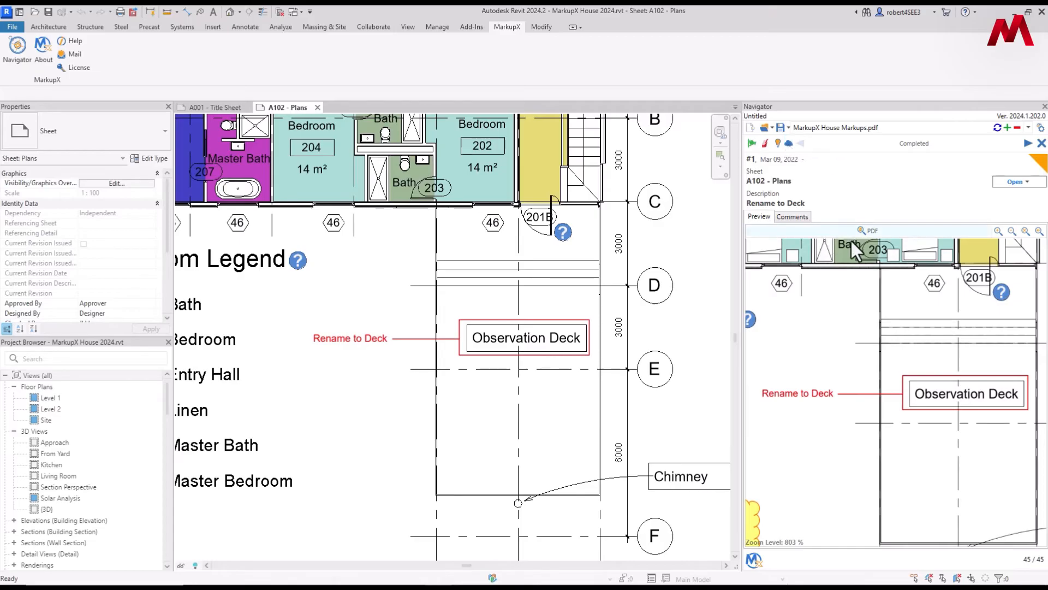
{"action": "mouse_move", "coordinate": [863, 378]}
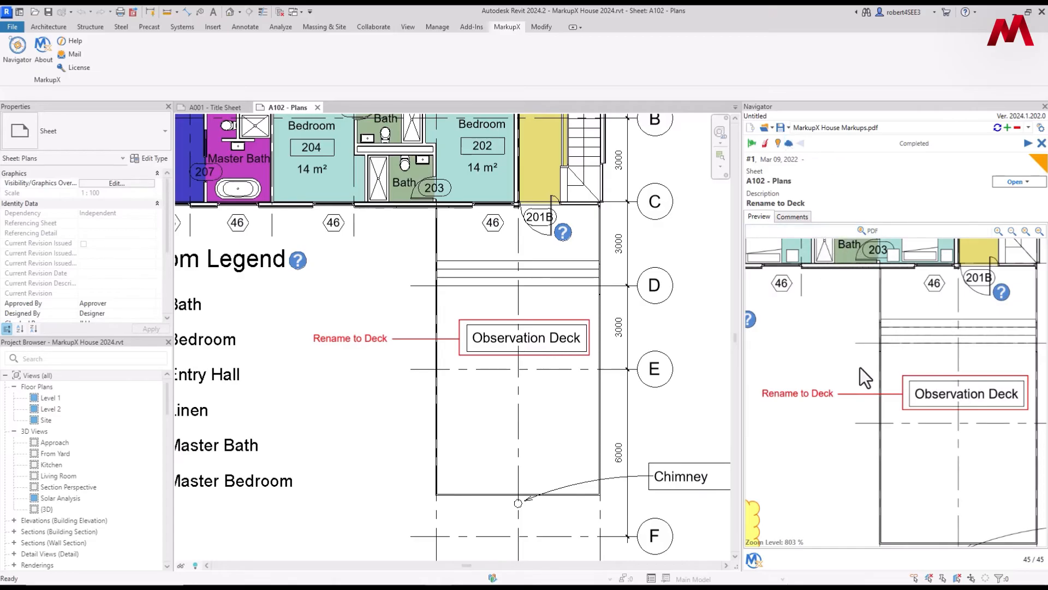
{"action": "mouse_move", "coordinate": [562, 386]}
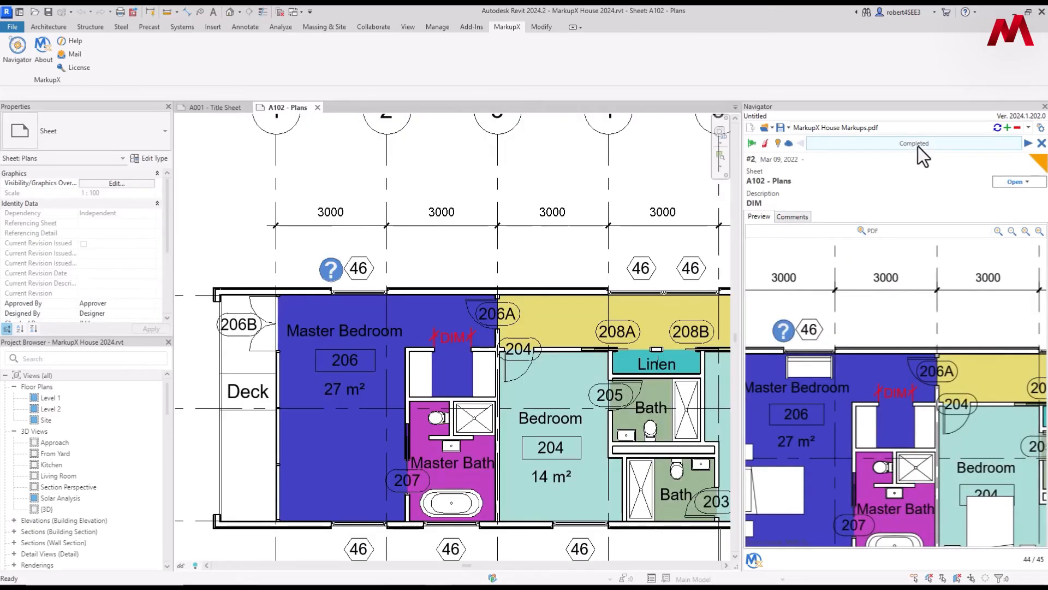
{"action": "mouse_move", "coordinate": [919, 158]}
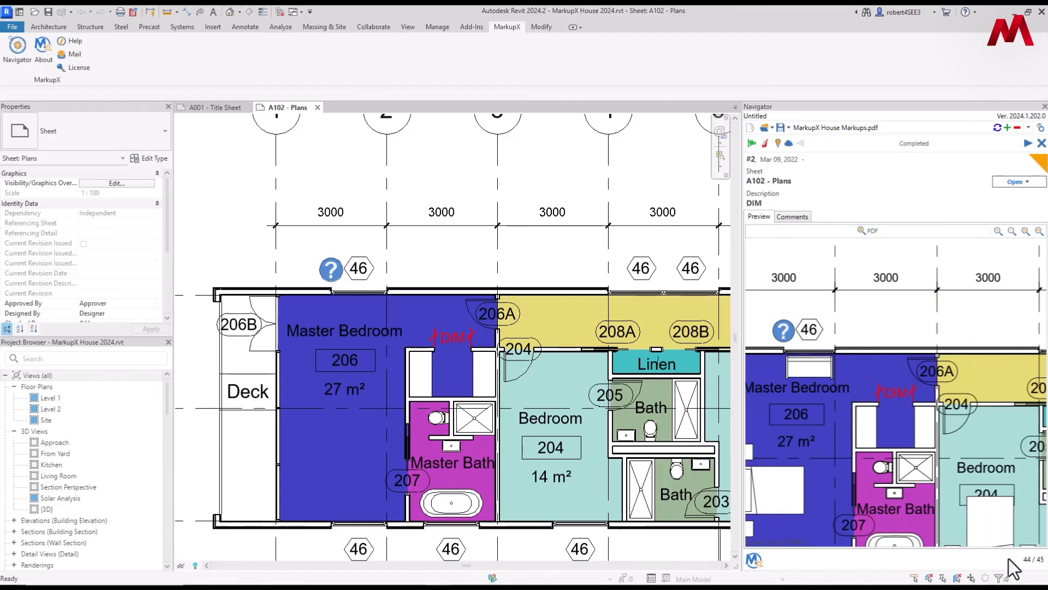
{"action": "mouse_move", "coordinate": [889, 270]}
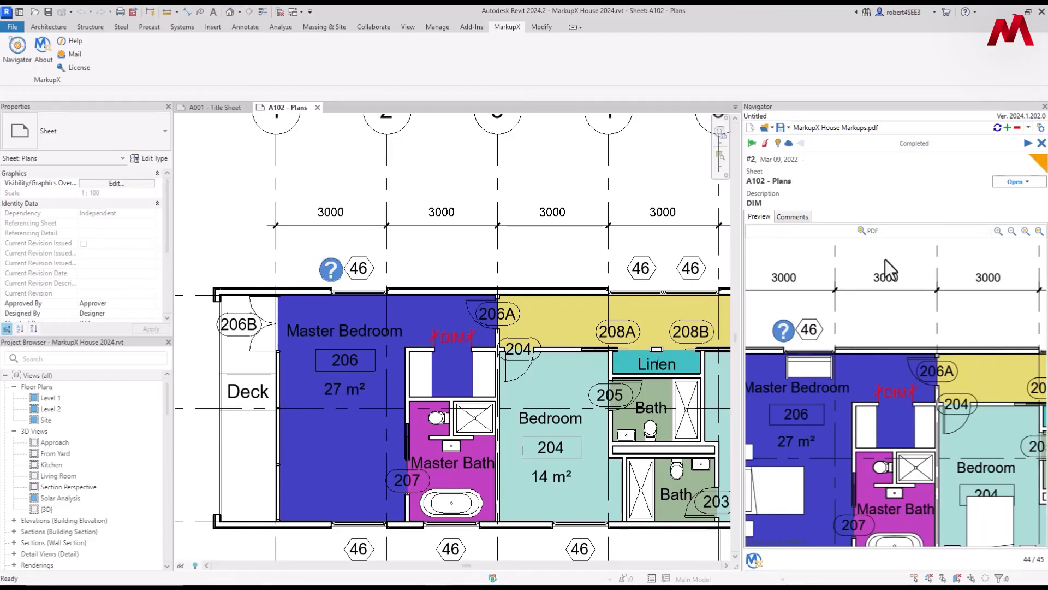
{"action": "mouse_move", "coordinate": [925, 159]}
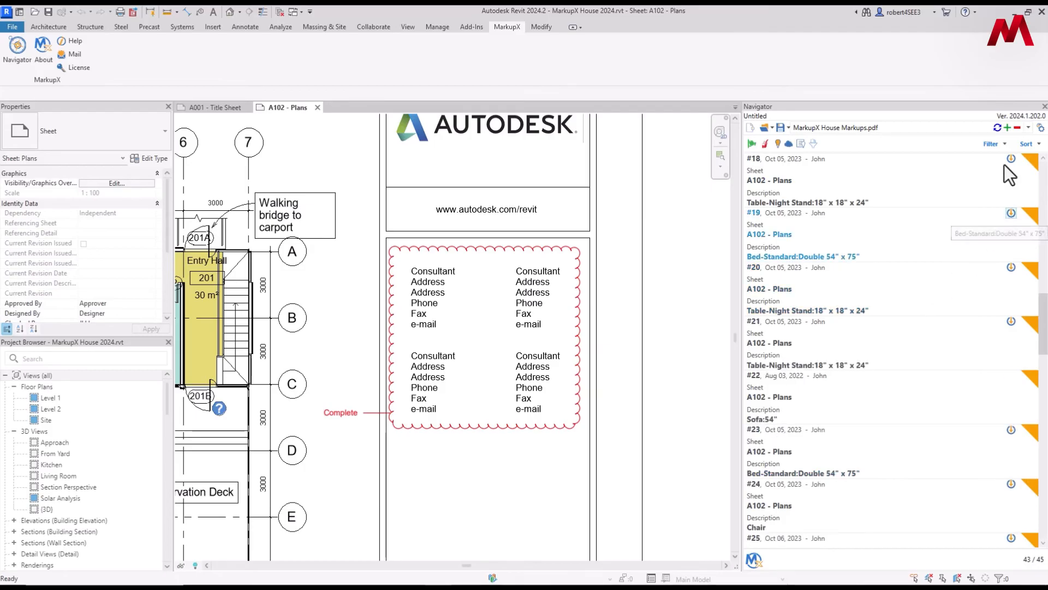
- Apply the Navigator filter to show only the 13 family-linked markups
{"action": "left_click", "coordinate": [988, 145]}
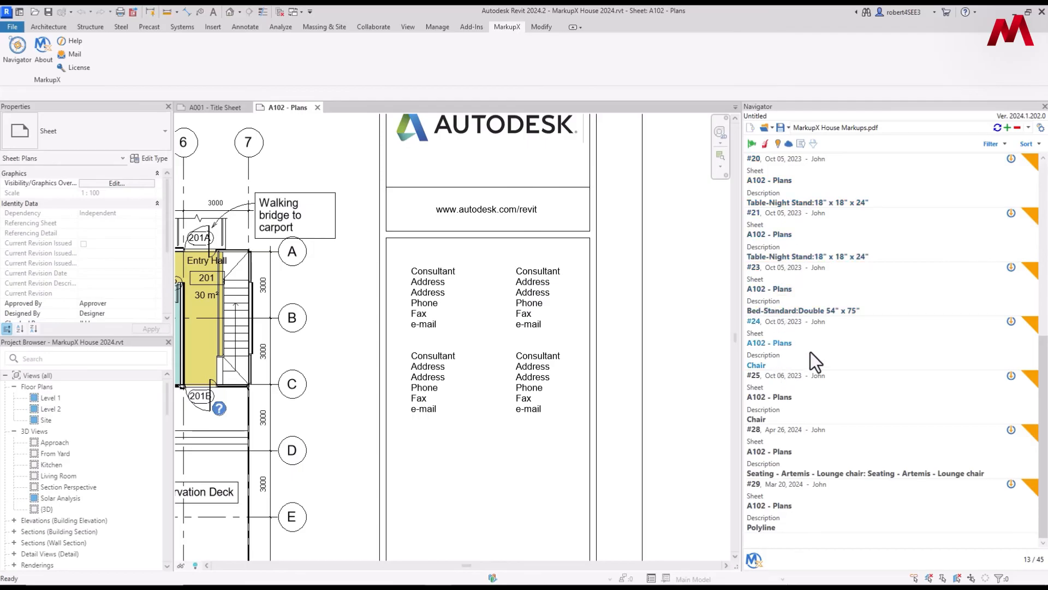
- Jump to Chair markup #24 in the Living room
{"action": "left_click", "coordinate": [756, 365]}
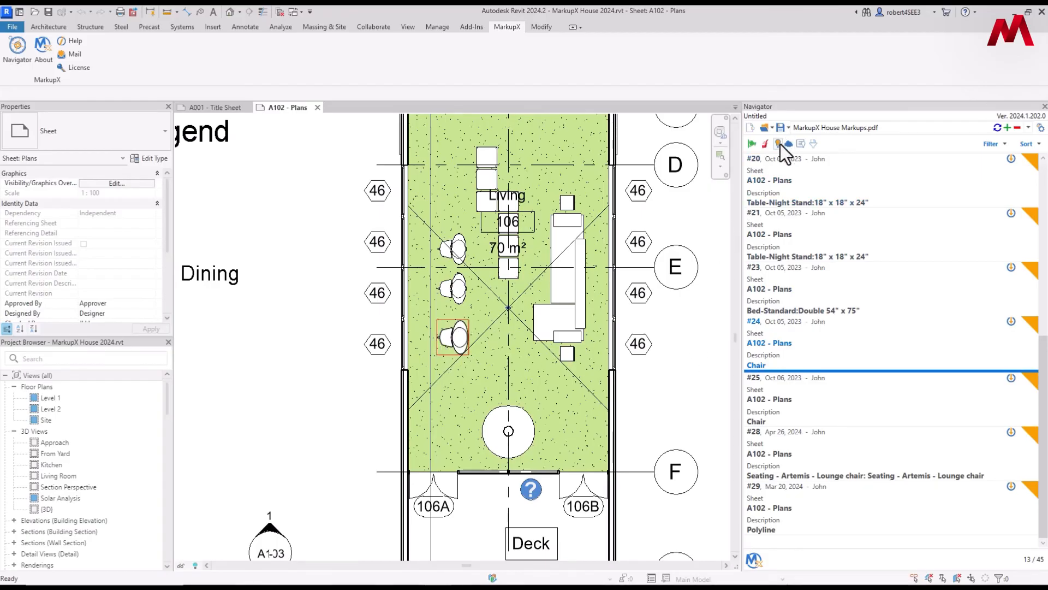
{"action": "mouse_move", "coordinate": [795, 350]}
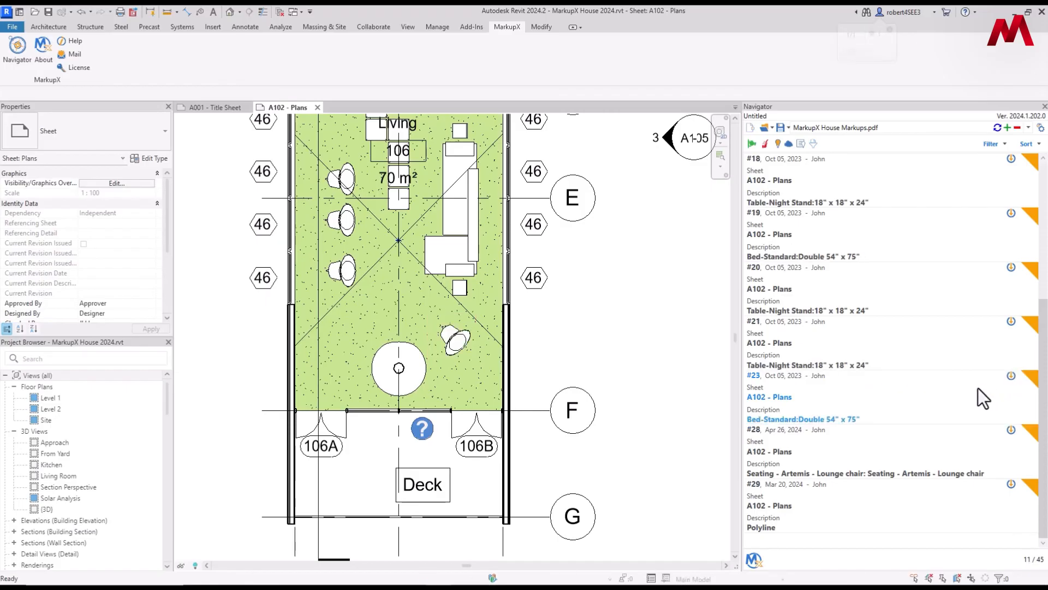
{"action": "mouse_move", "coordinate": [826, 527]}
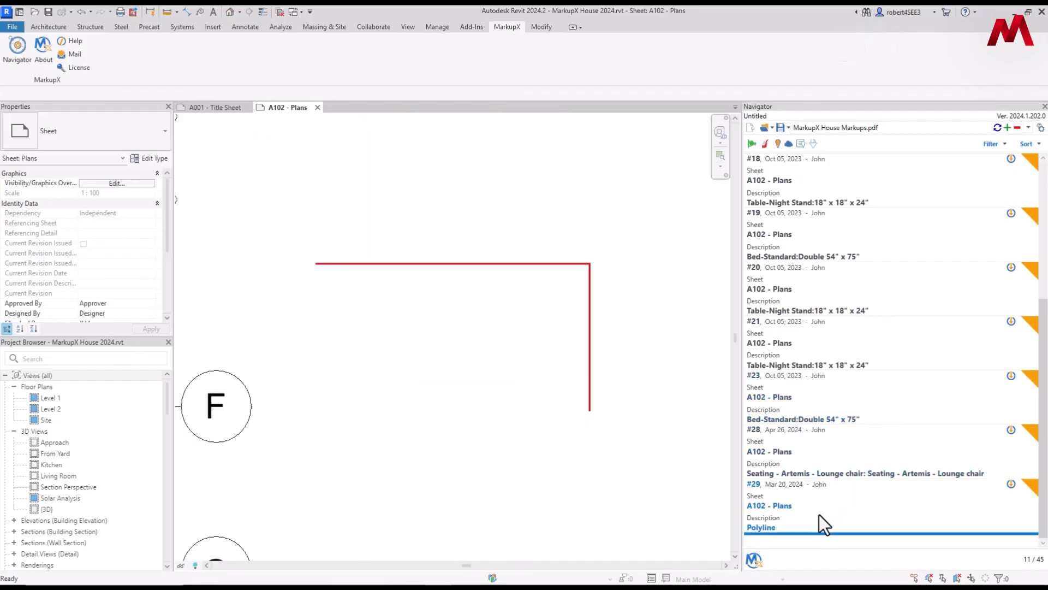
{"action": "mouse_move", "coordinate": [931, 532]}
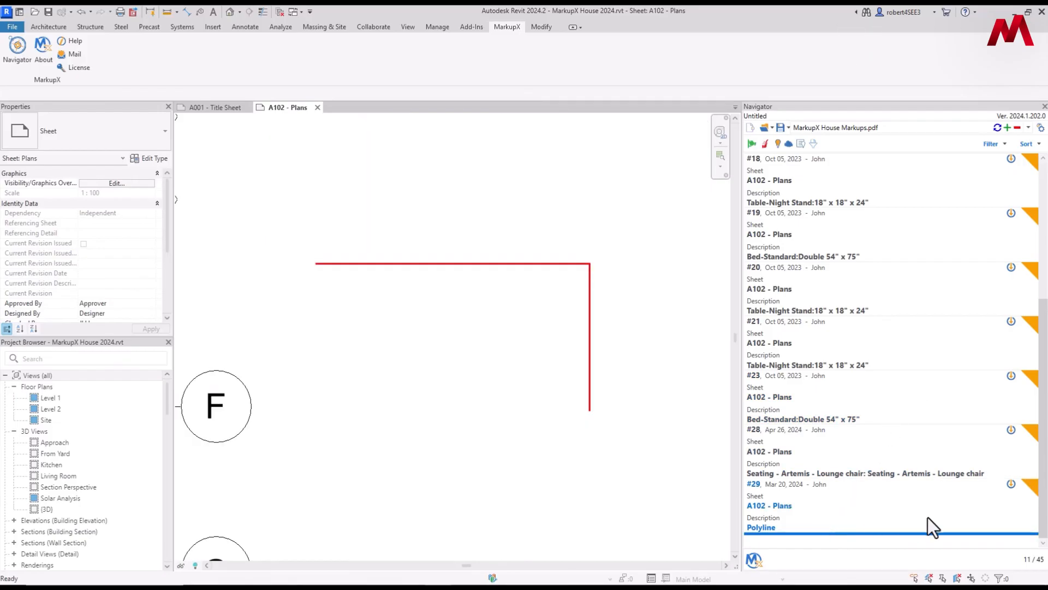
{"action": "mouse_move", "coordinate": [1012, 496]}
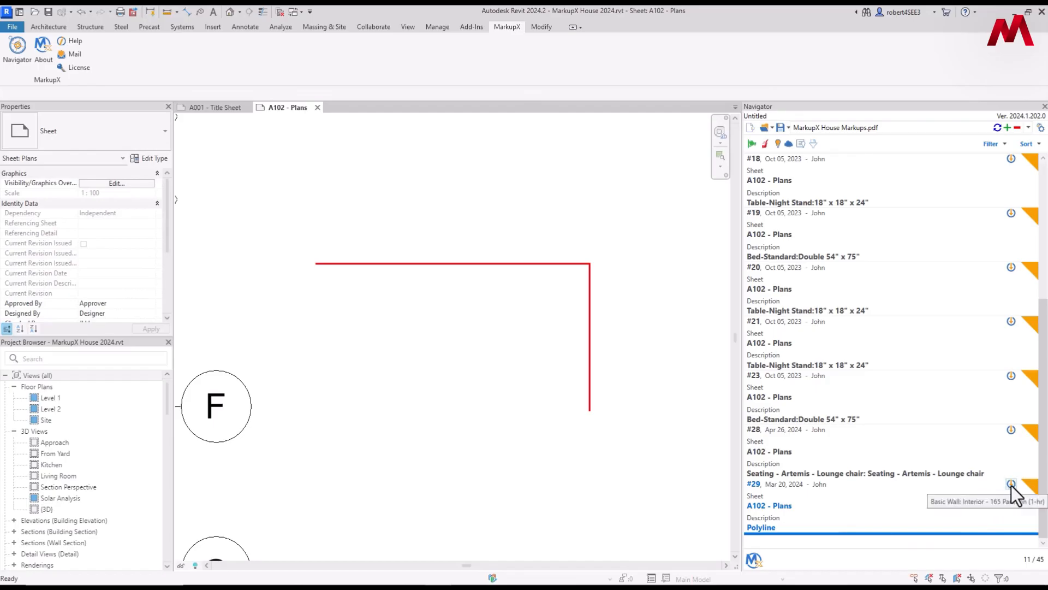